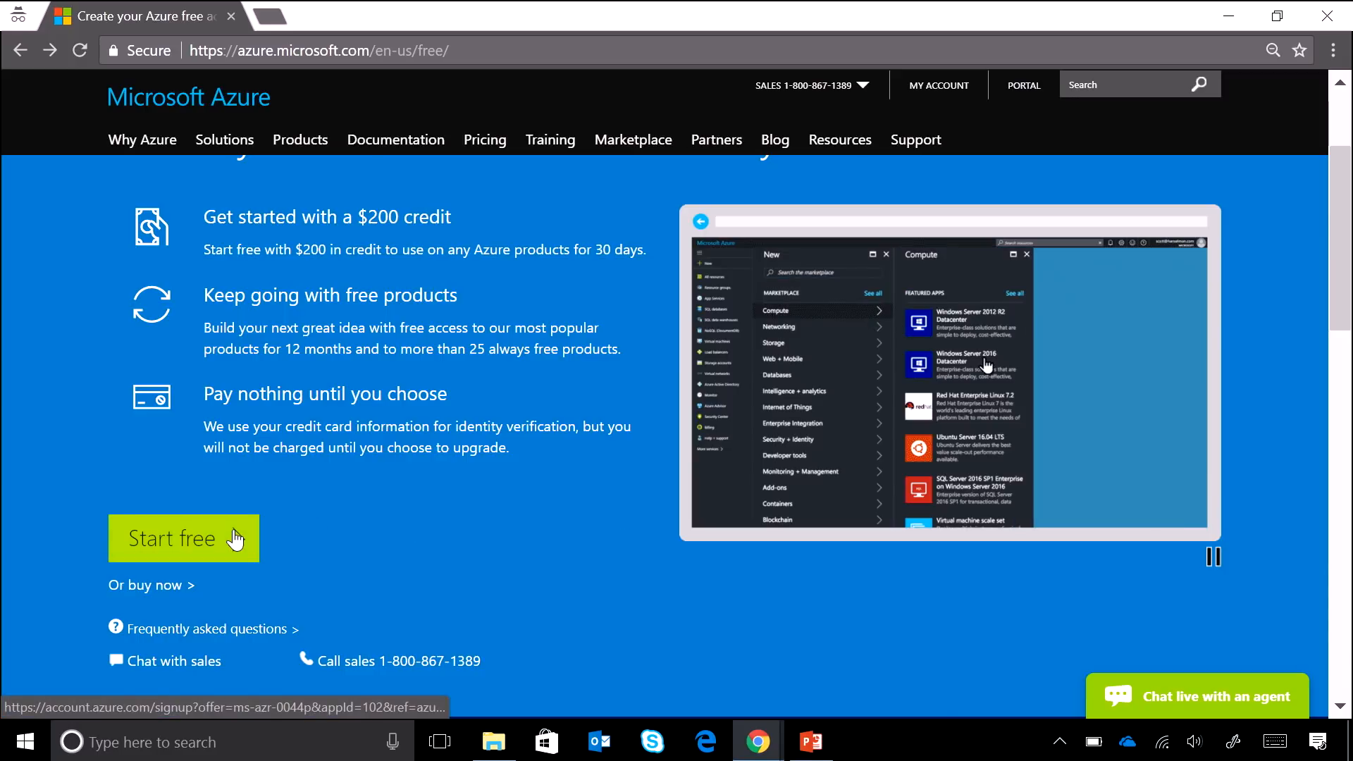
- Start the free Azure account signup from the 'Start free' button
{"action": "left_click", "coordinate": [183, 537]}
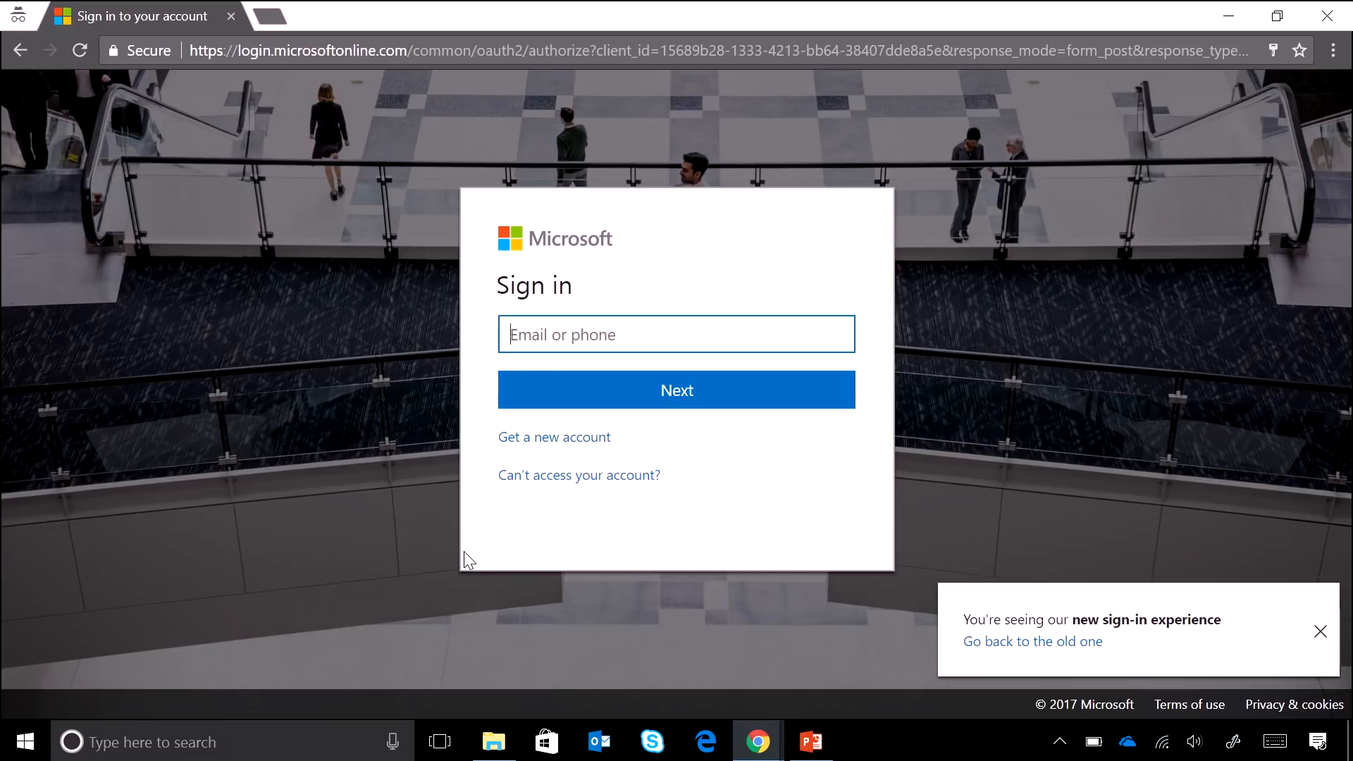
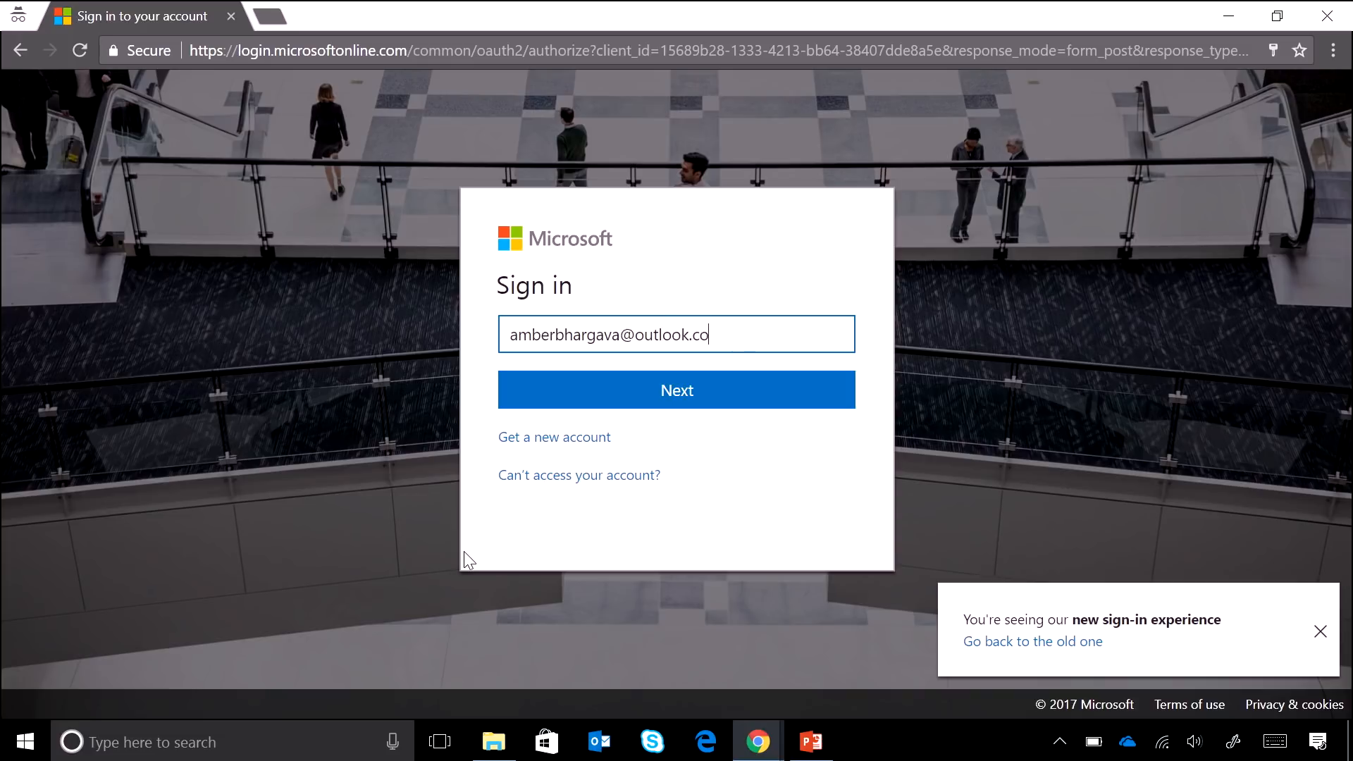
- Sign in with the Outlook email address and continue to the Azure sign-up
{"action": "left_click", "coordinate": [675, 389]}
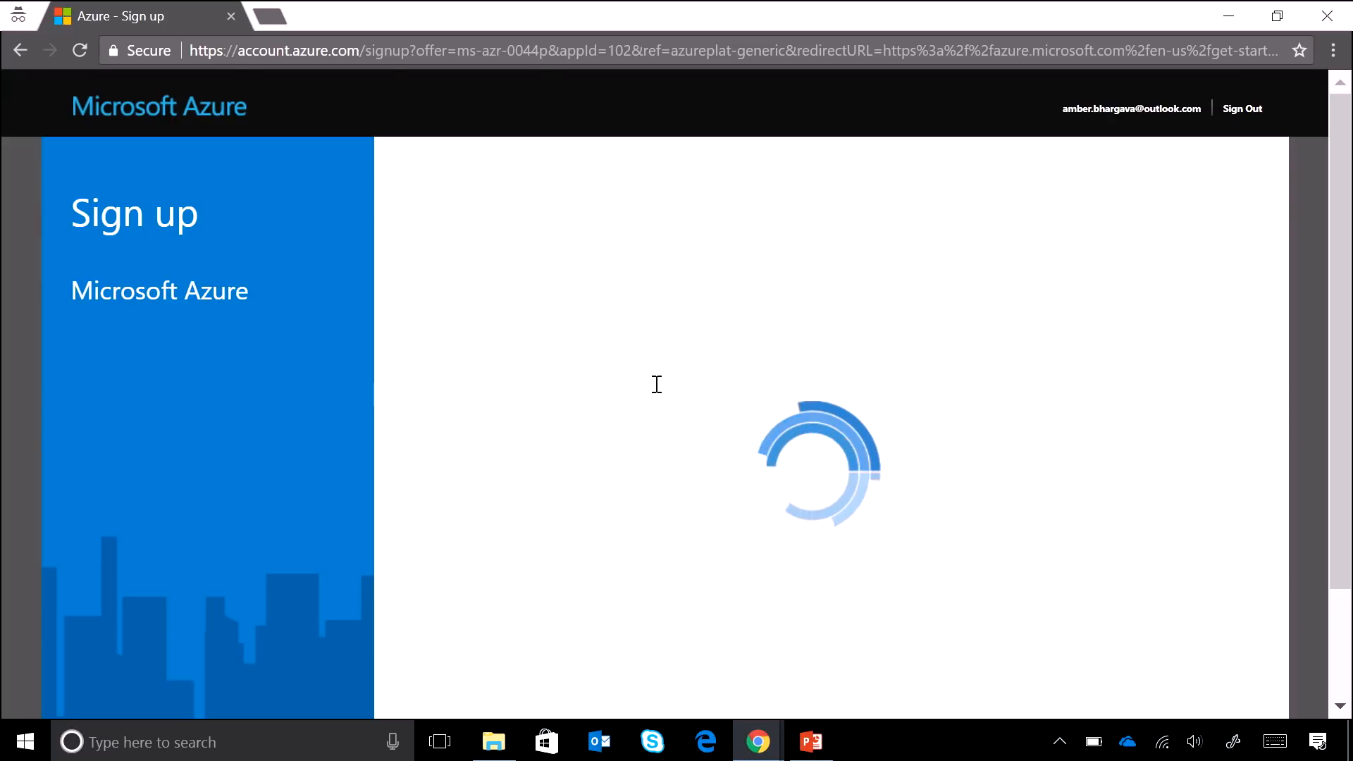
{"action": "mouse_move", "coordinate": [659, 390]}
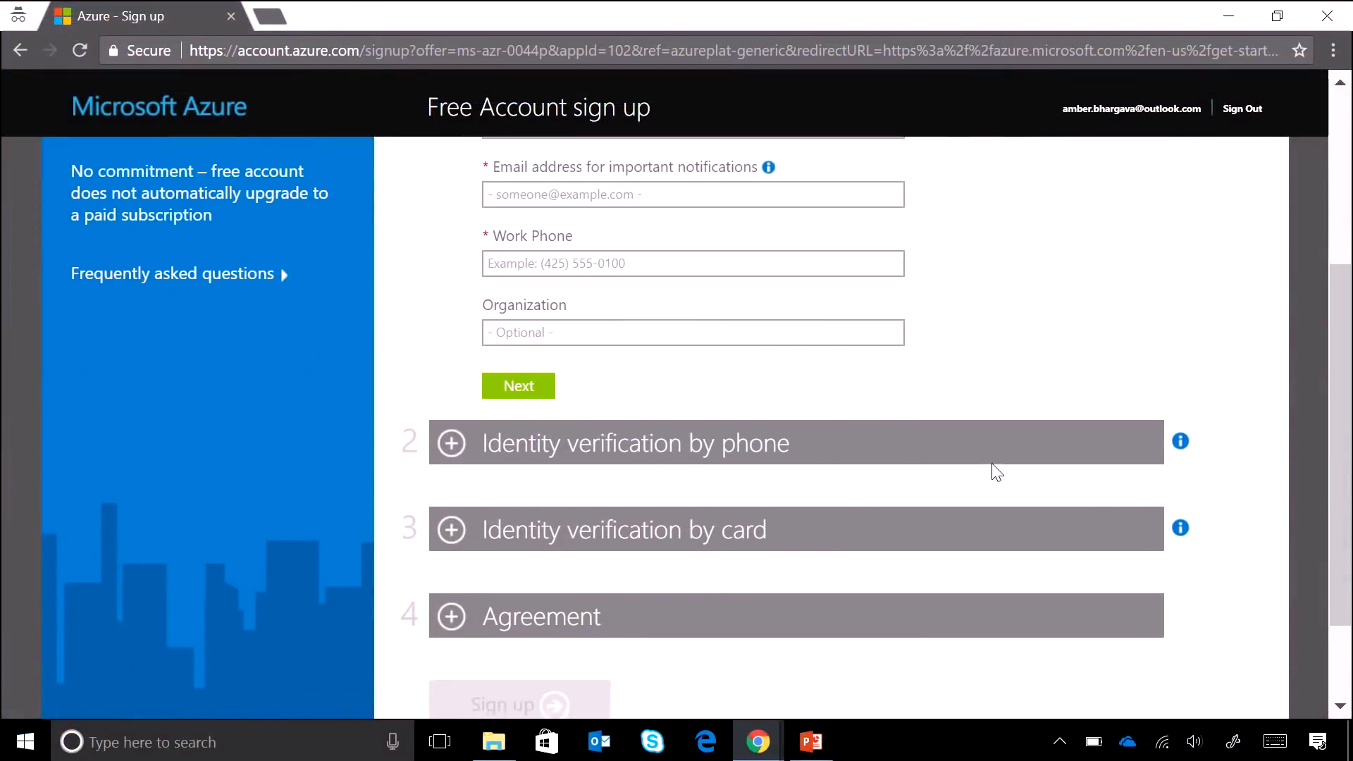
- Complete the sign-up form, then filter More services by 'free' and open Free services
{"action": "scroll", "scroll_direction": "down", "scroll_amount": 3}
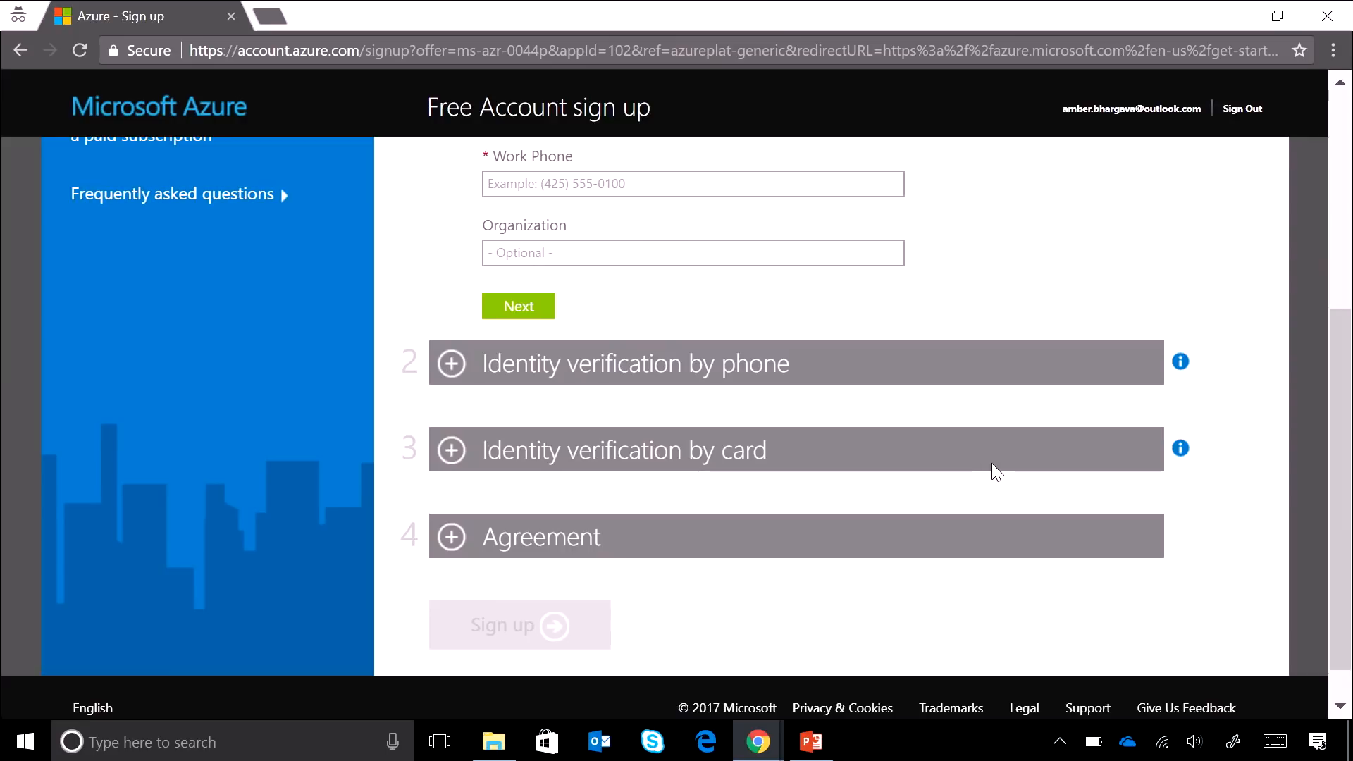
{"action": "mouse_move", "coordinate": [897, 509]}
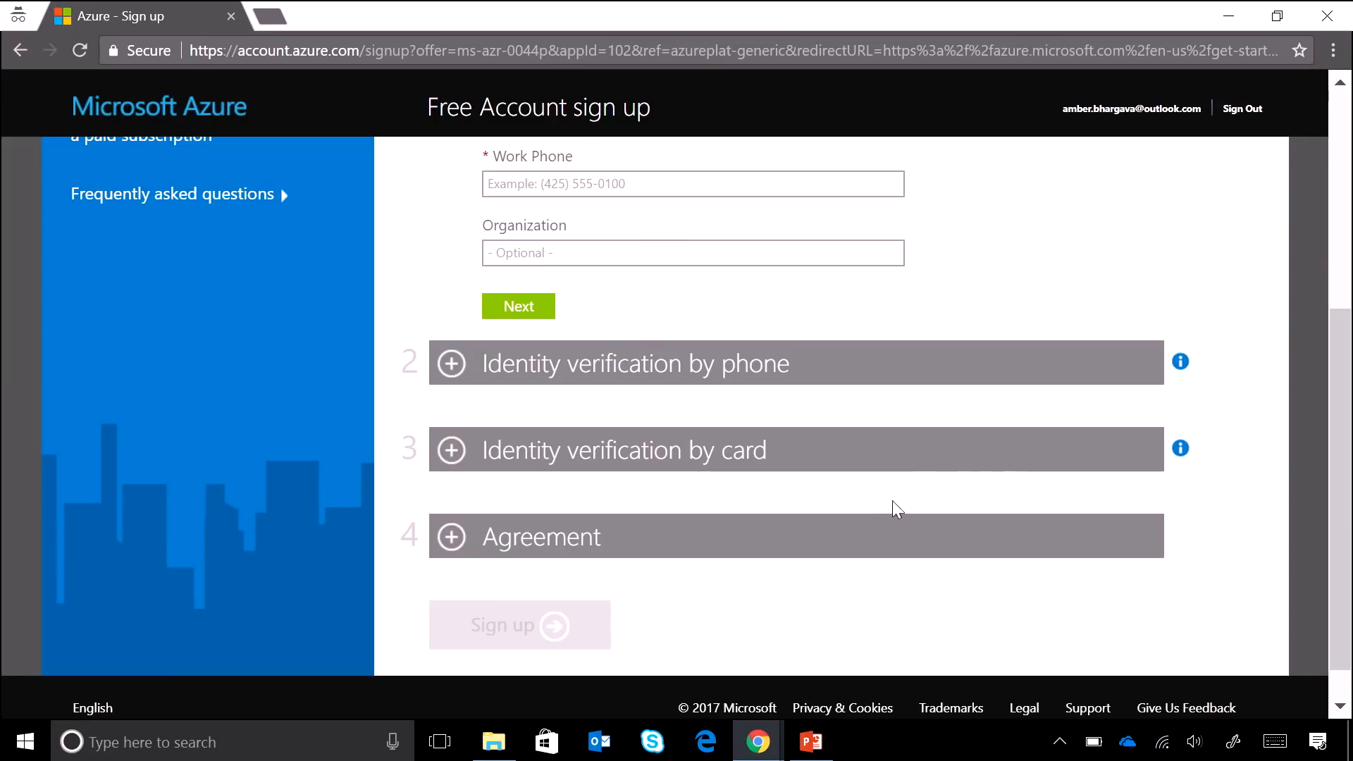
{"action": "mouse_move", "coordinate": [860, 572]}
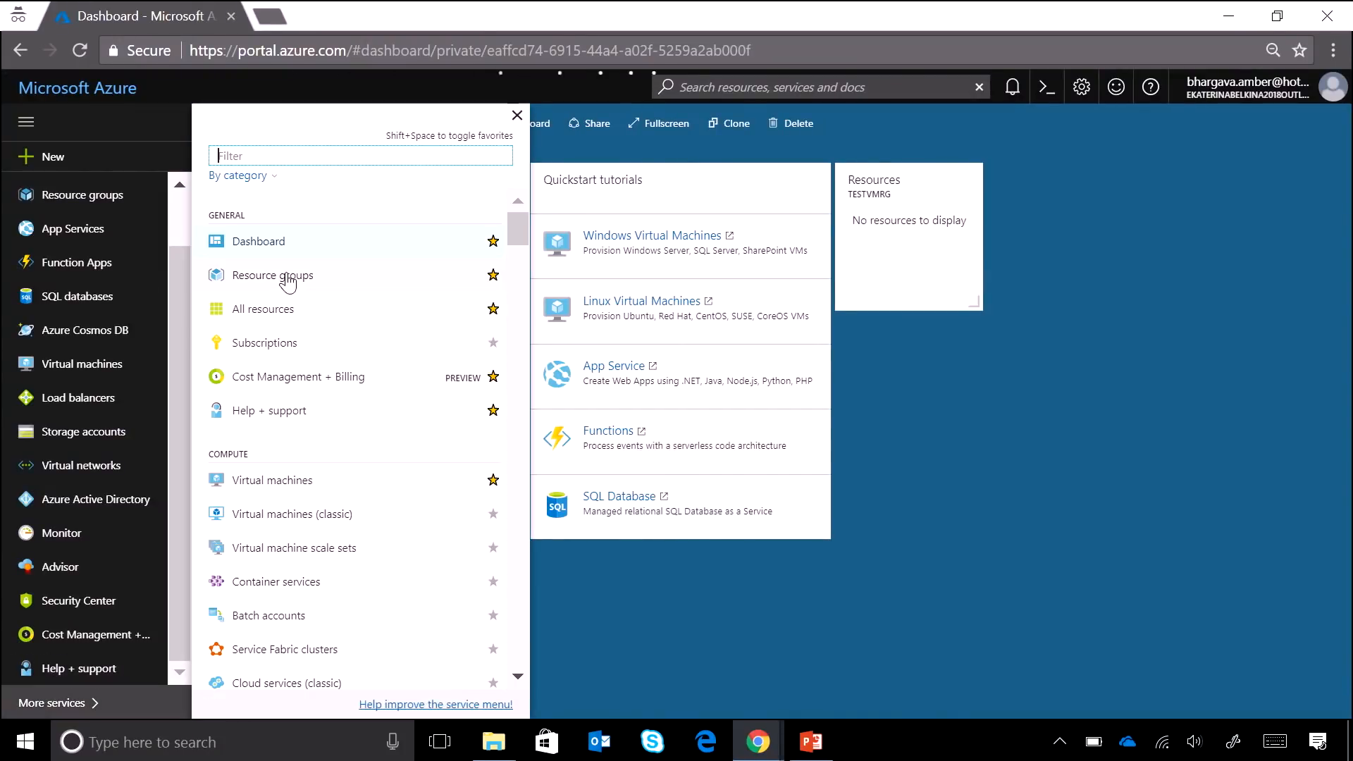
{"action": "type", "text": "free"}
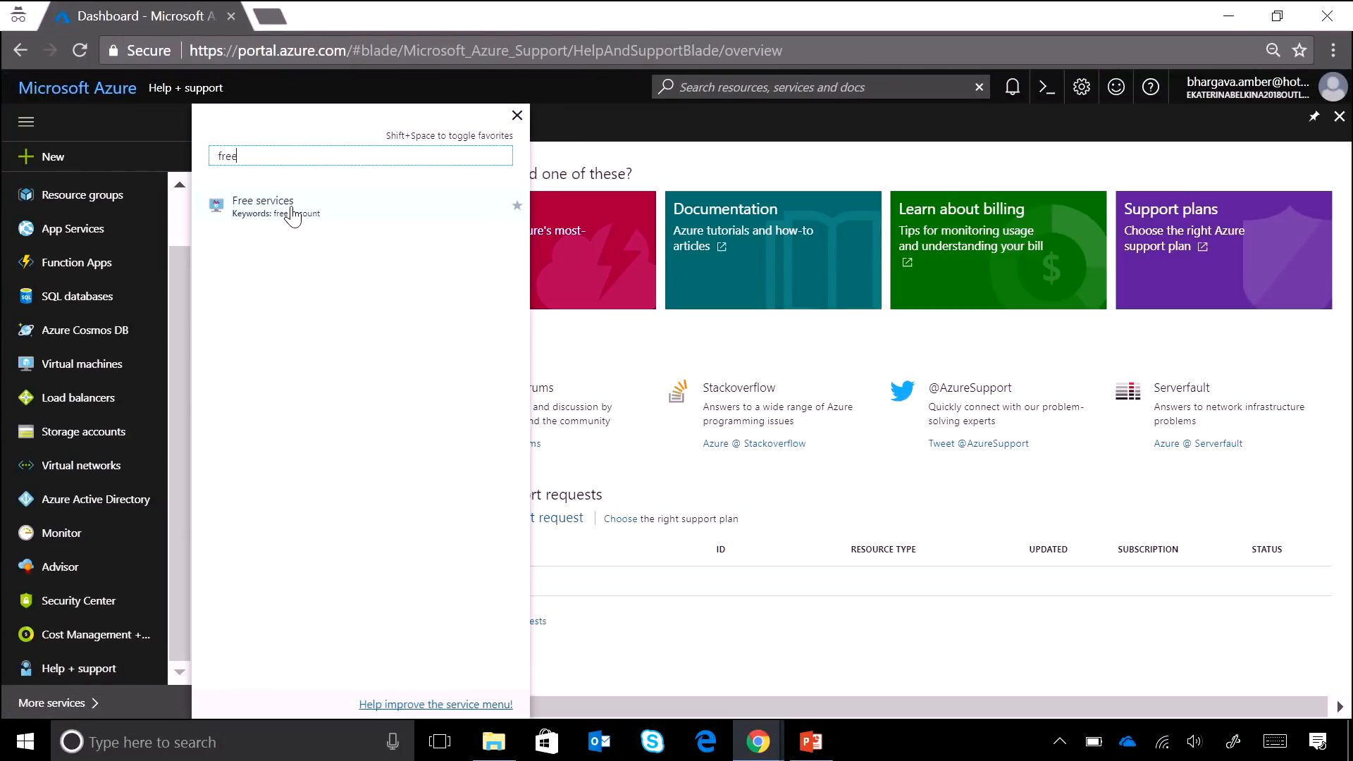
{"action": "left_click", "coordinate": [263, 207]}
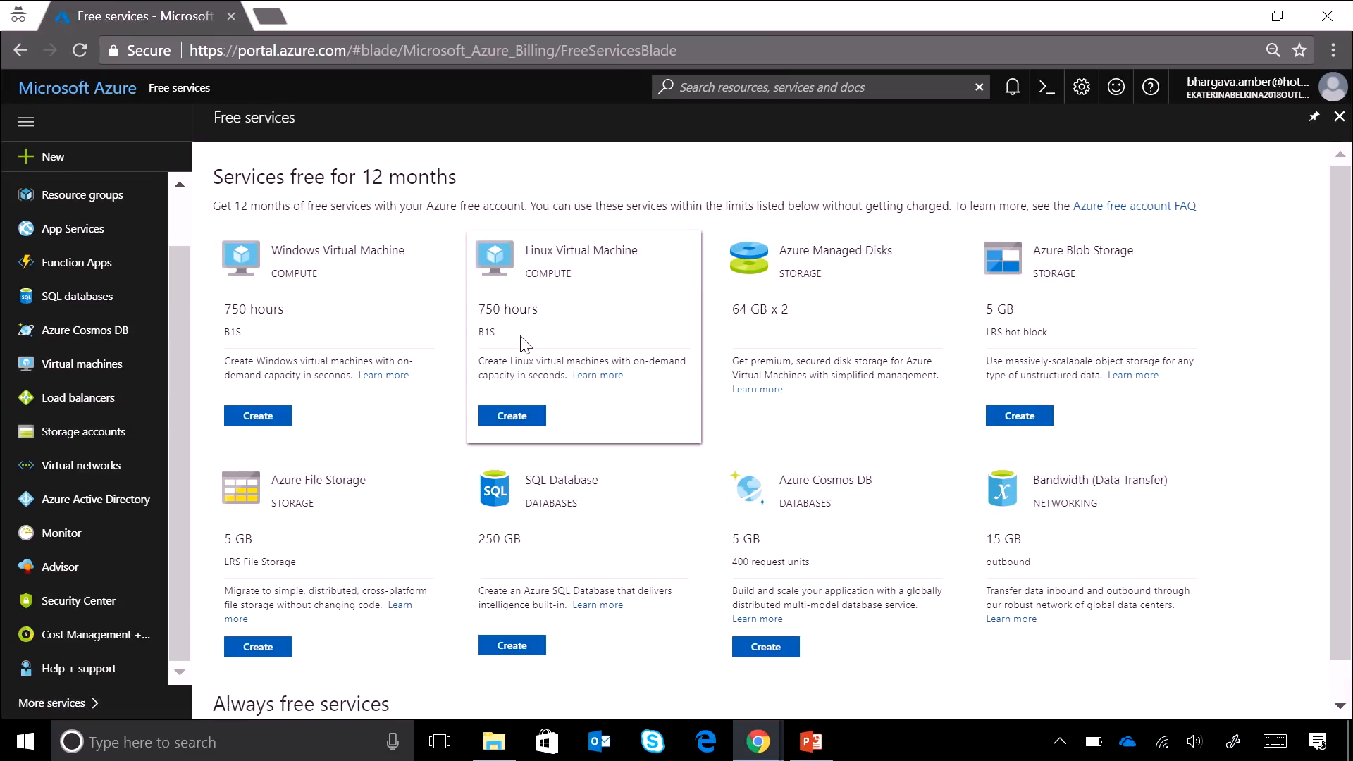
{"action": "mouse_move", "coordinate": [1250, 327]}
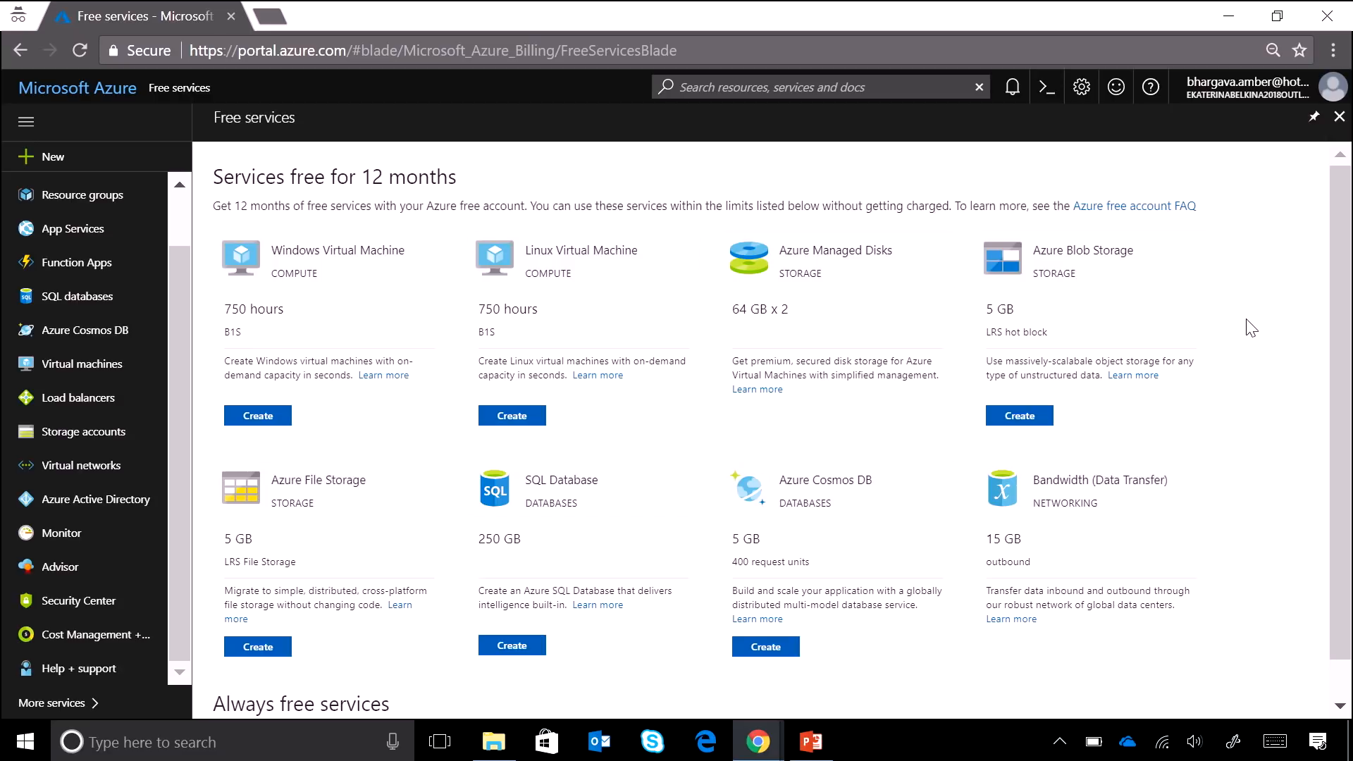
{"action": "scroll", "scroll_direction": "down", "scroll_amount": 3}
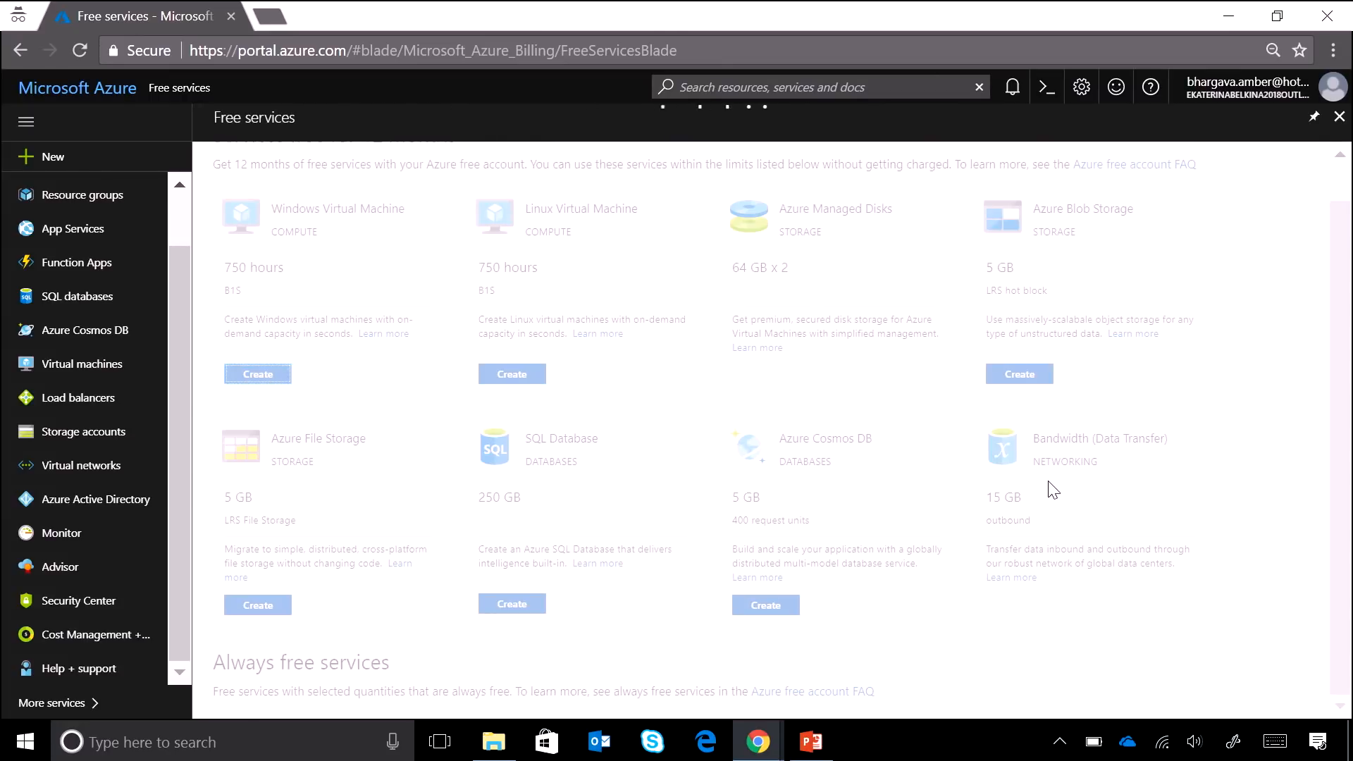
- Create a free Windows virtual machine and reach the Basics form's VM name field
{"action": "left_click", "coordinate": [257, 373]}
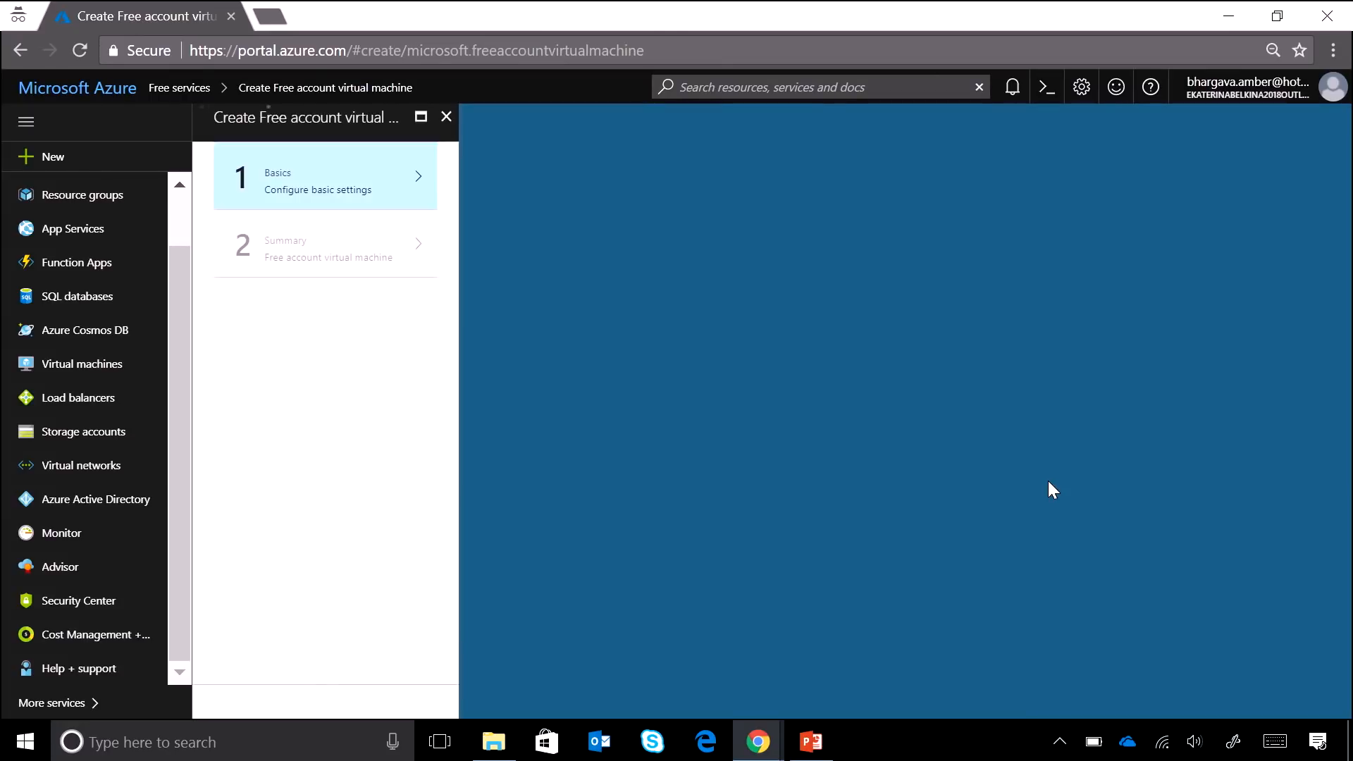
{"action": "left_click", "coordinate": [324, 182]}
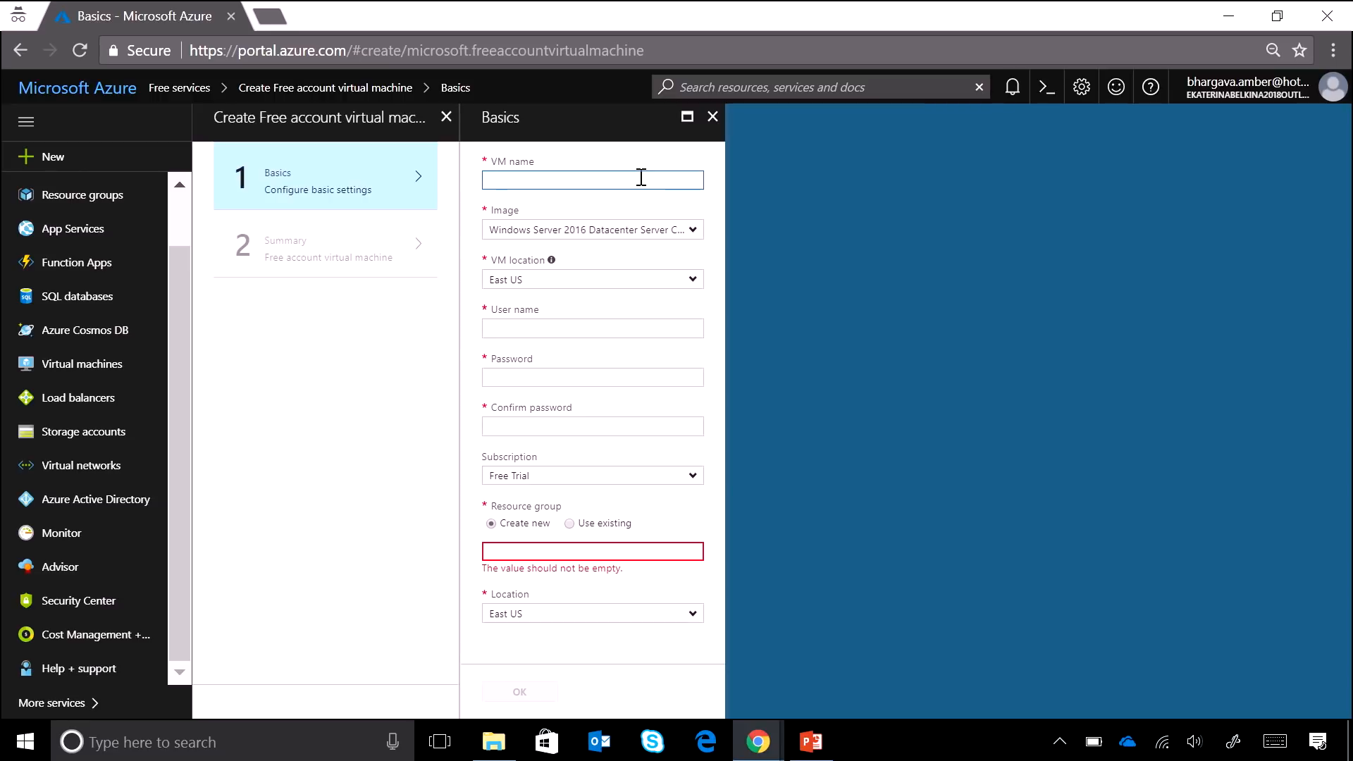
{"action": "left_click", "coordinate": [591, 179]}
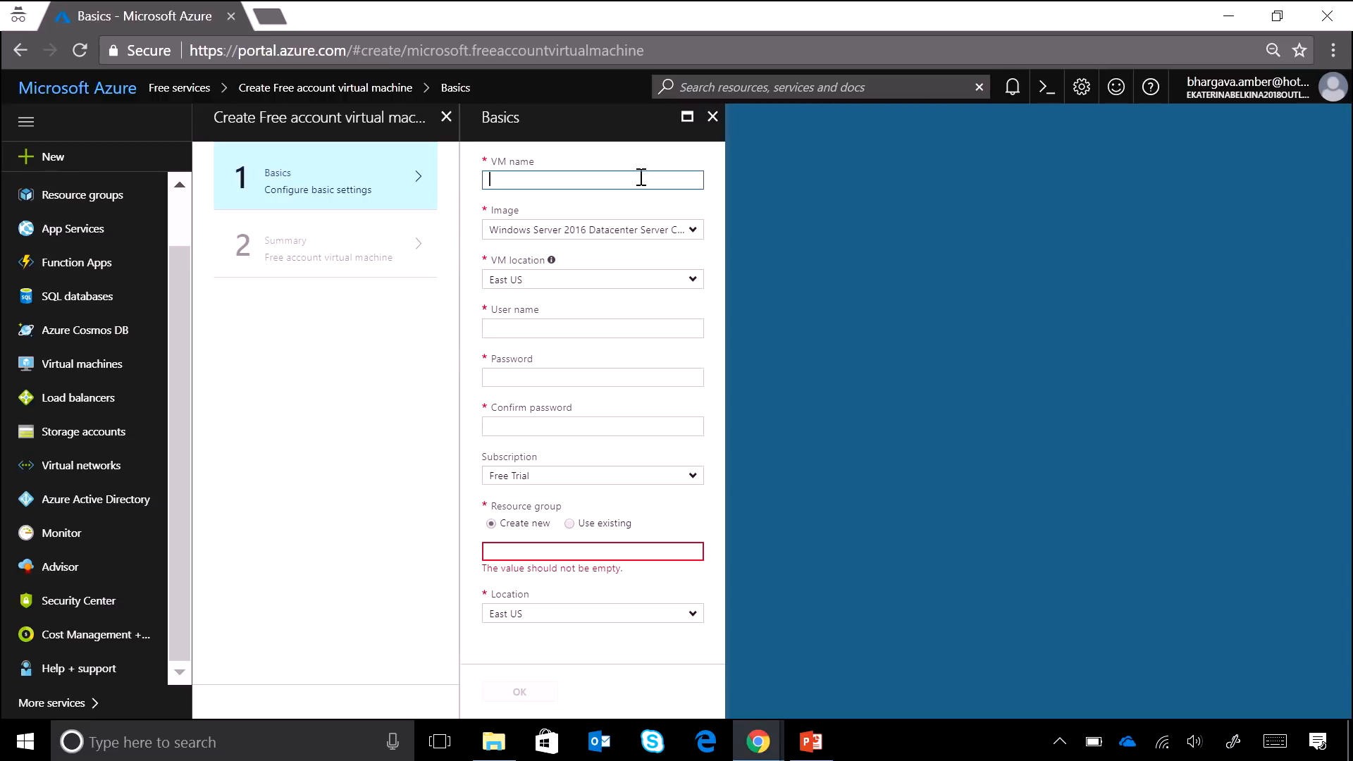